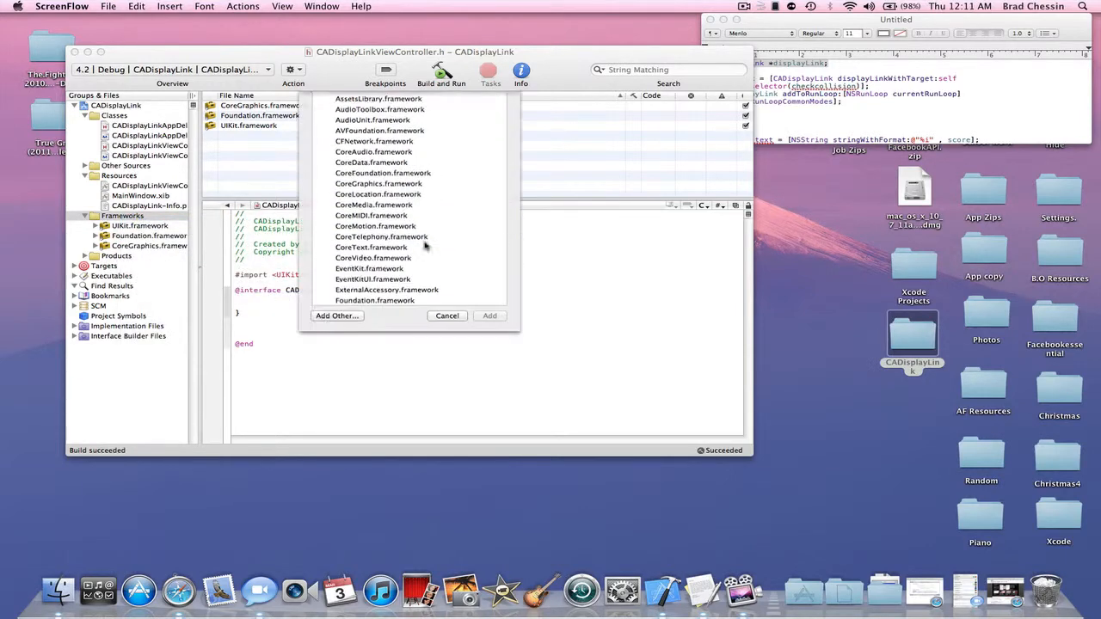
Link QuartzCore.framework to the project from the existing frameworks list
scroll(down, 3)
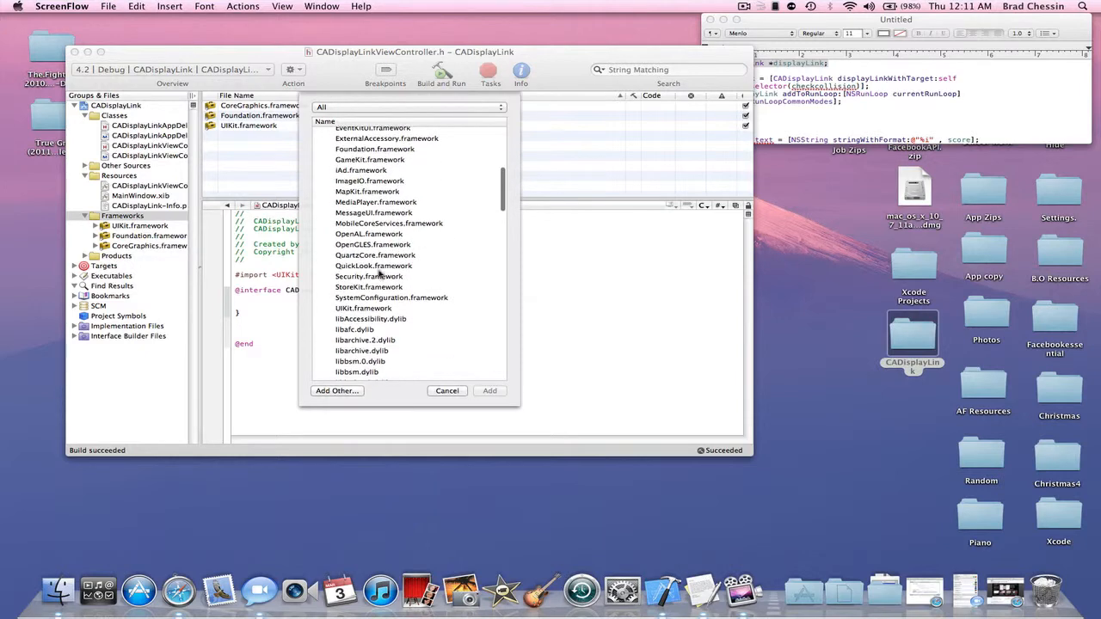
click(375, 254)
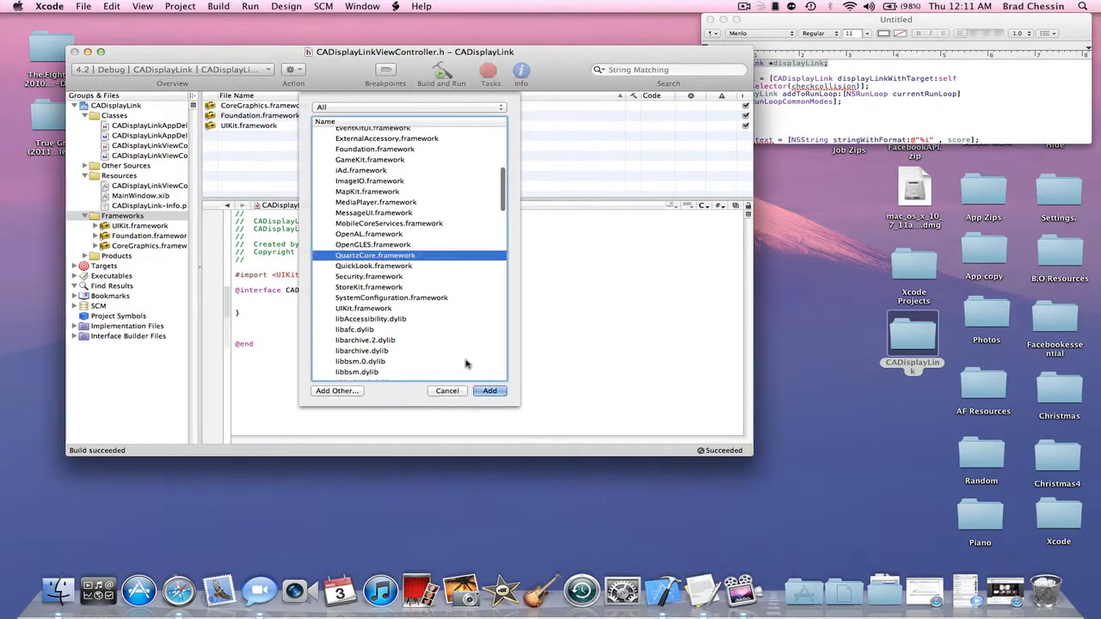
click(489, 391)
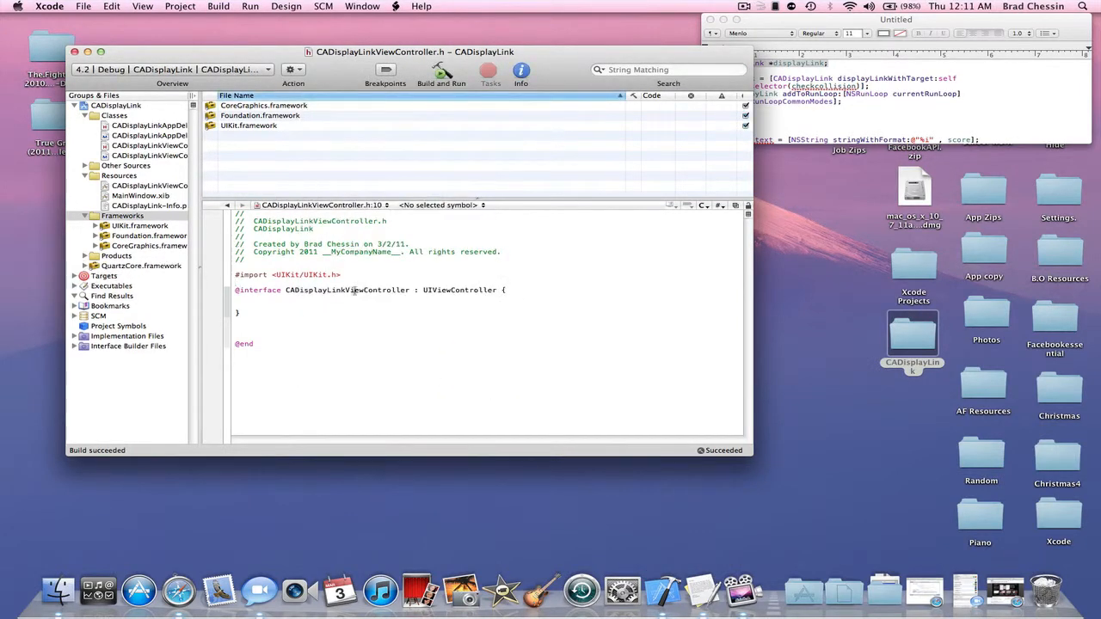
Add #import <QuartzCore/QuartzCore.h> to the view controller header
text(#import)
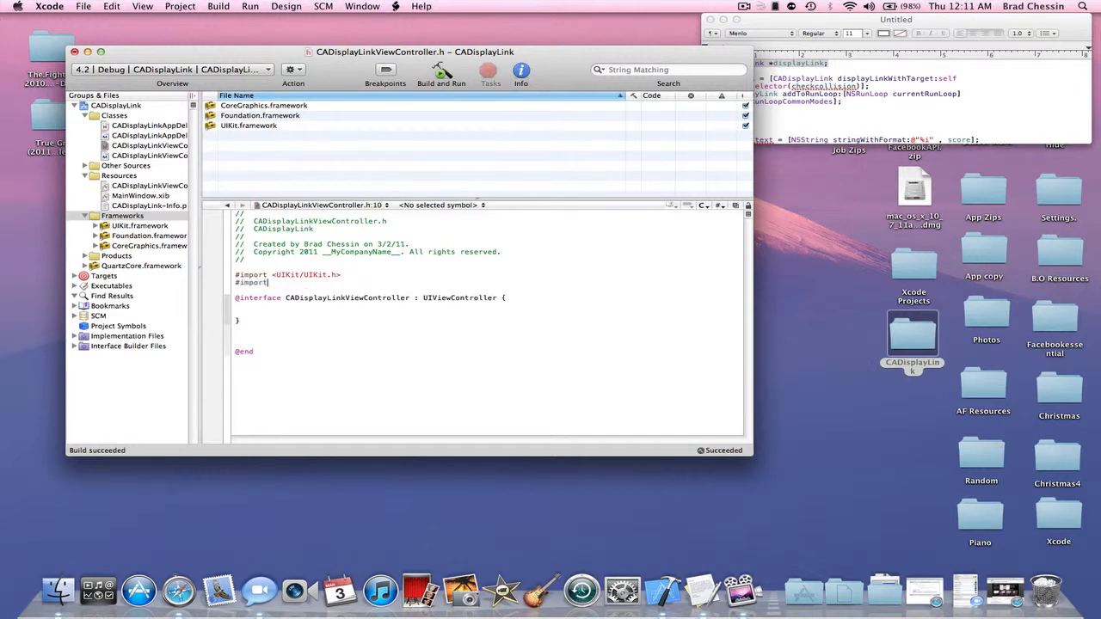
text(<QuartzCore/QuartzCore.h)
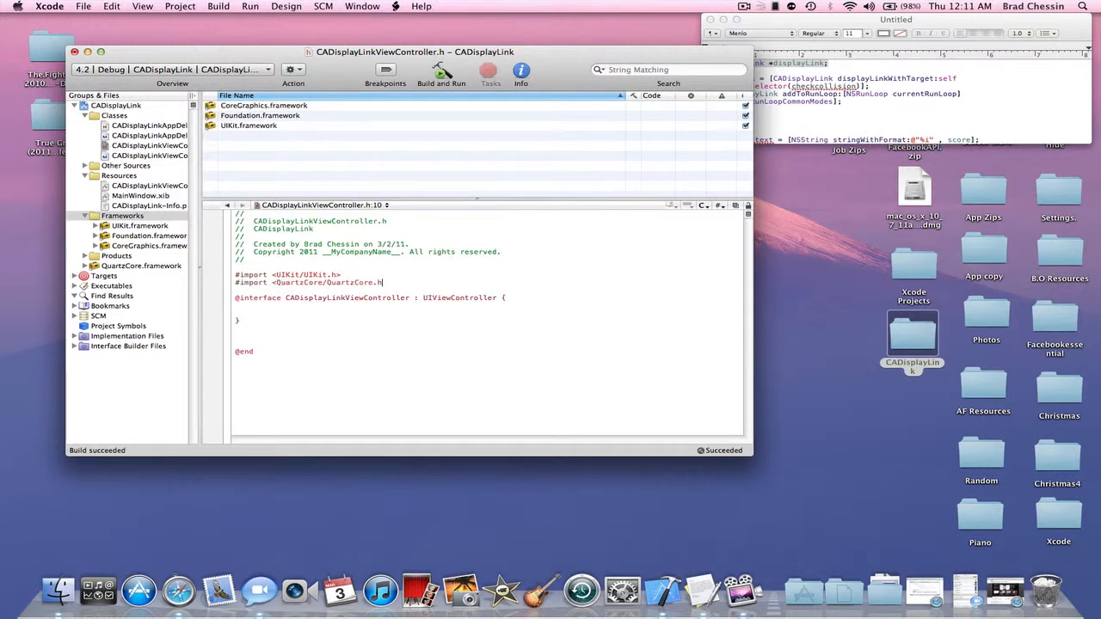
click(895, 86)
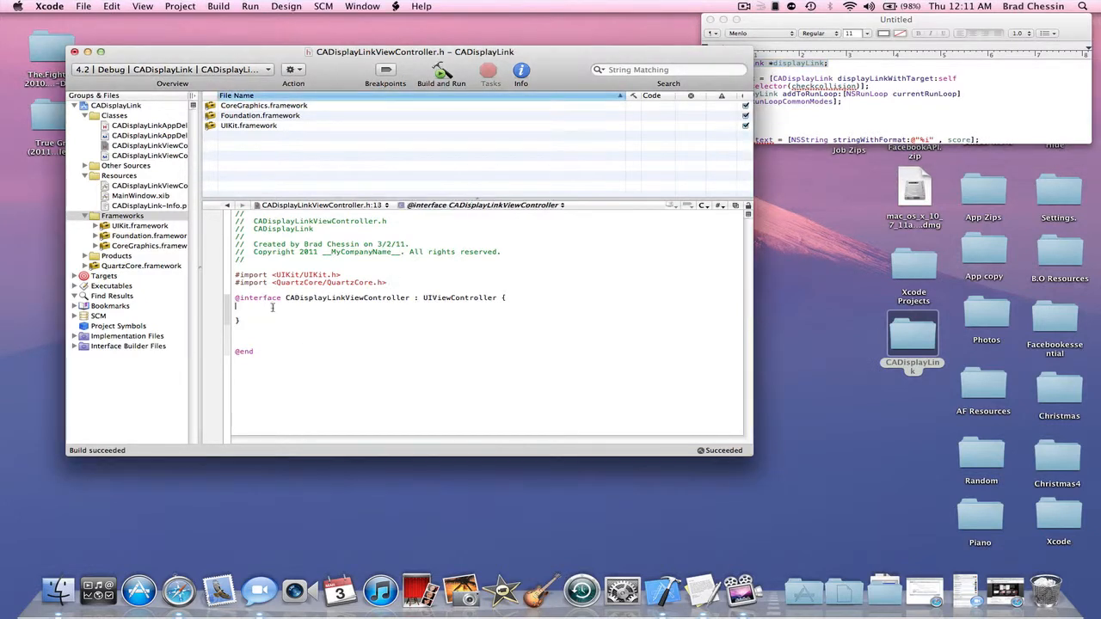
Declare CADisplayLink *displayLink, an IBOutlet UILabel scoreLabel and int score in the header
text(CADisplayLink *displayLink;)
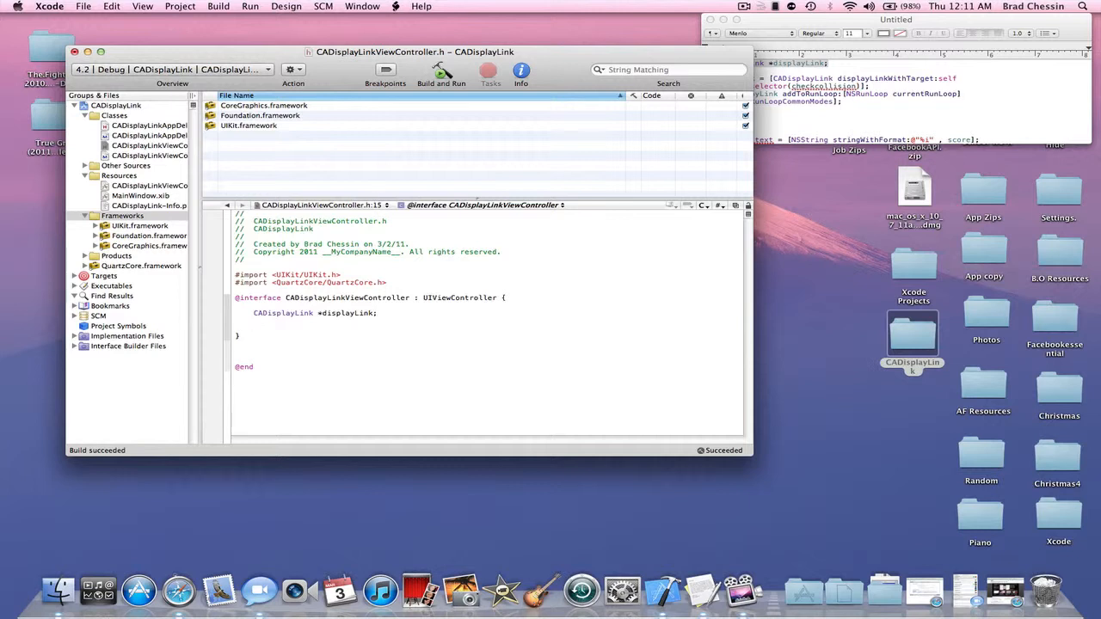
text(IBOutlet)
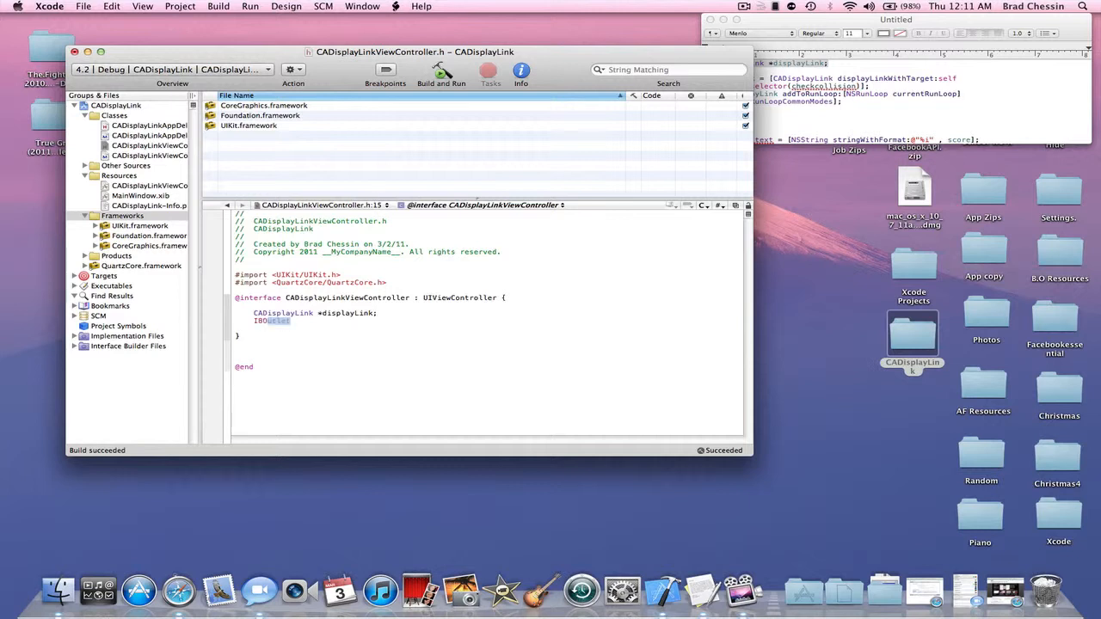
text(UILabel *scorela)
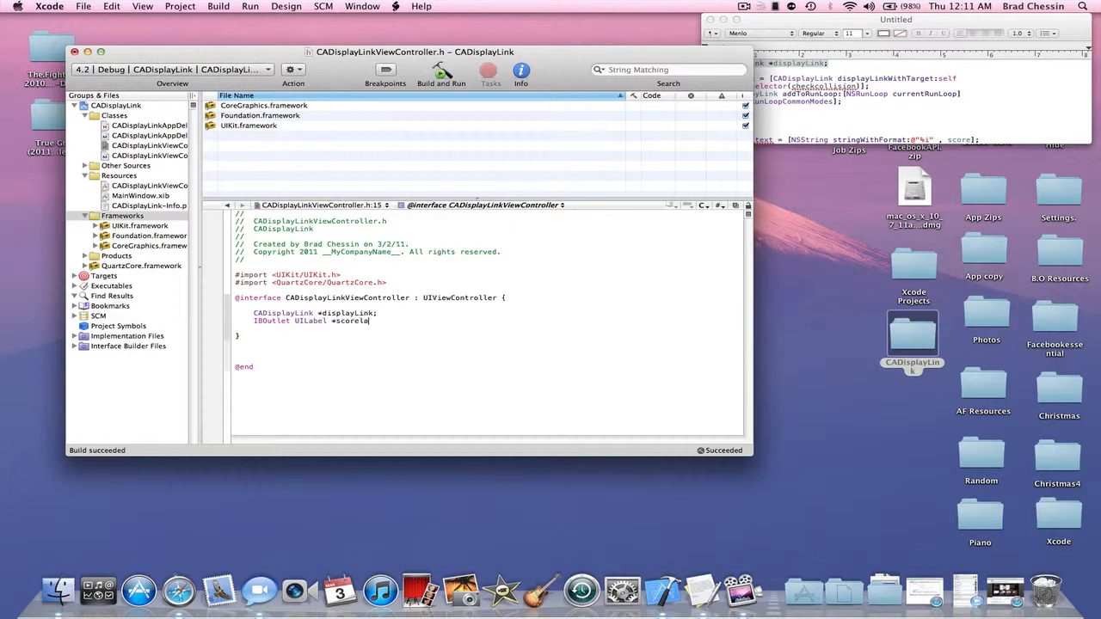
text(bel;)
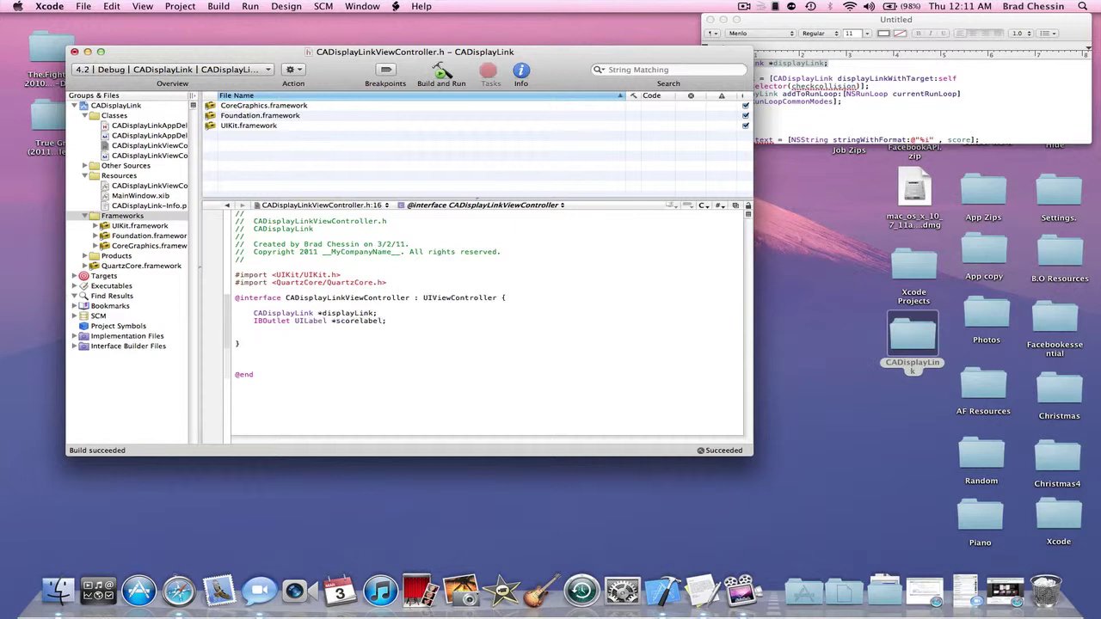
text(int score;)
text(-)
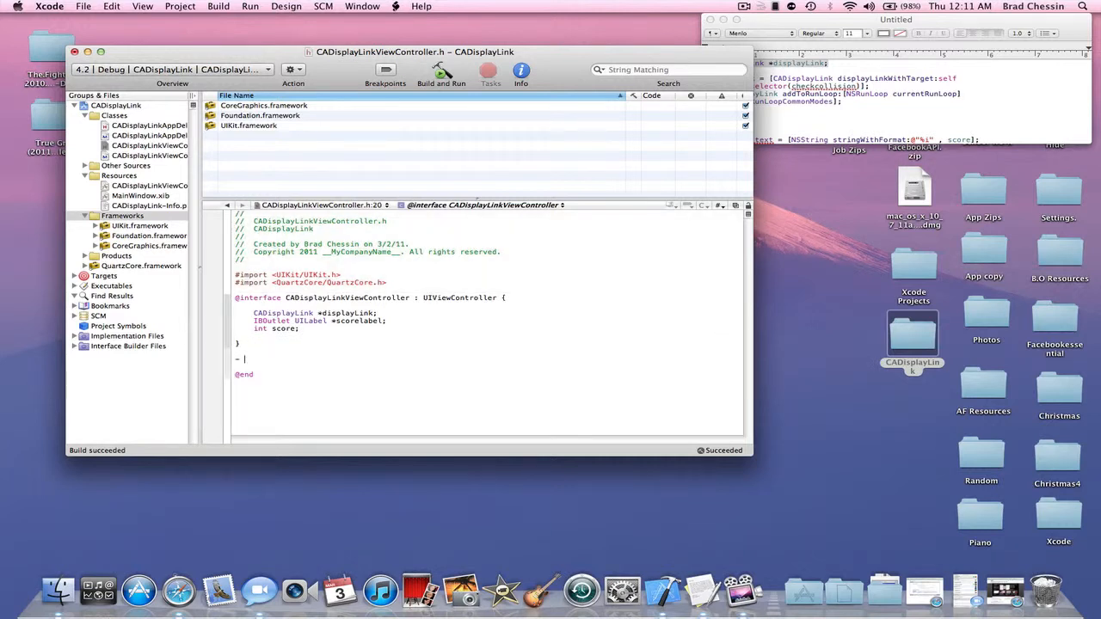
Declare the - (void)updatescore method and start a Build and Run
text((vo)
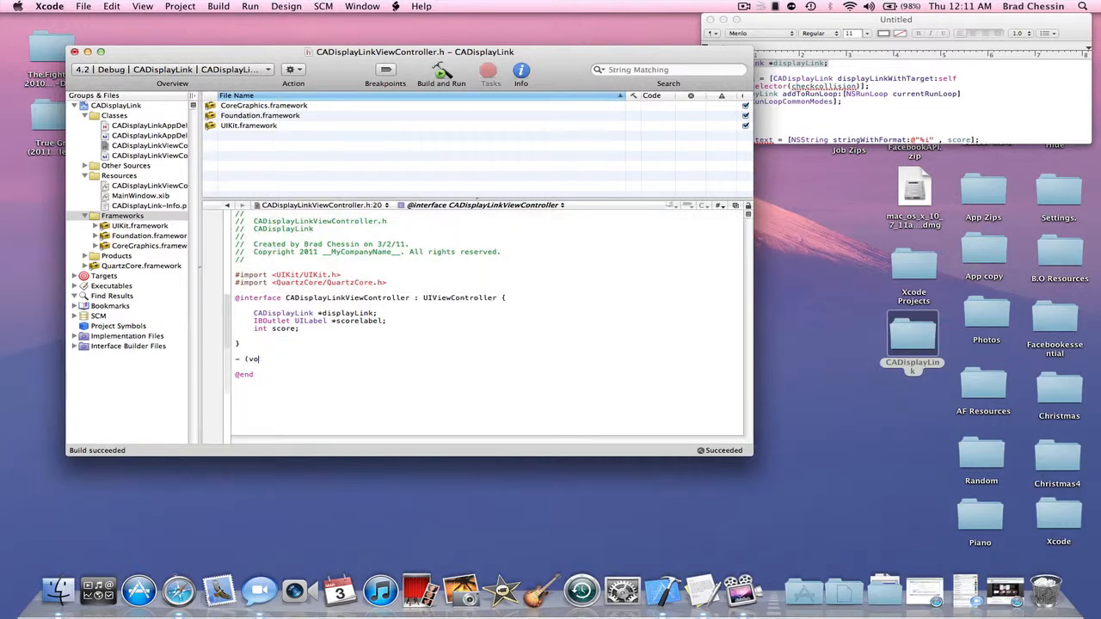
text(id))
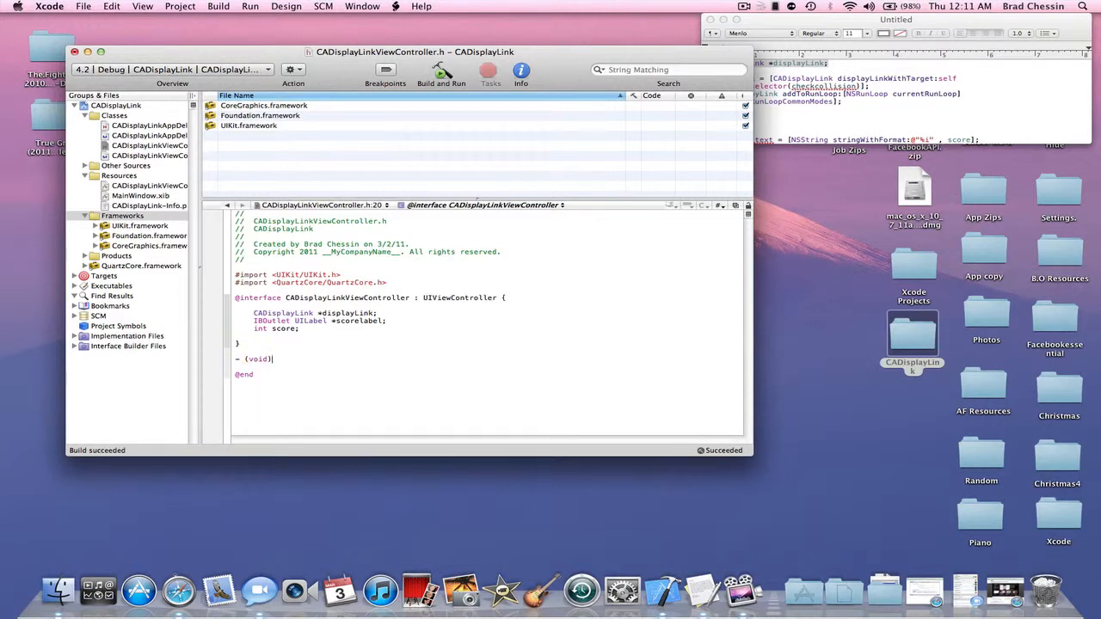
text(updatescore)
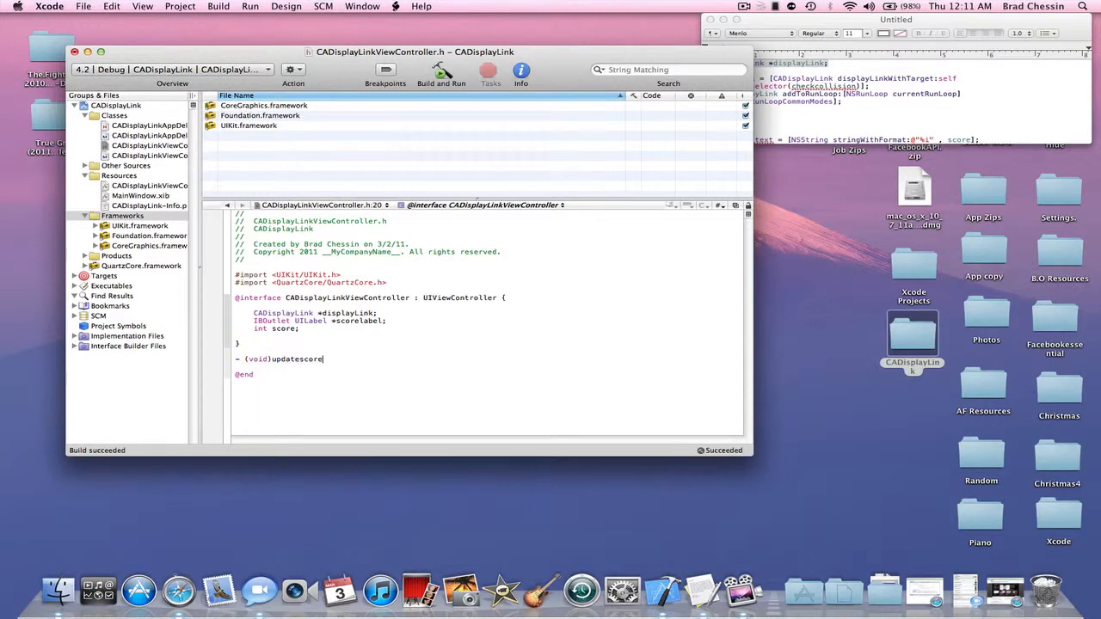
click(441, 73)
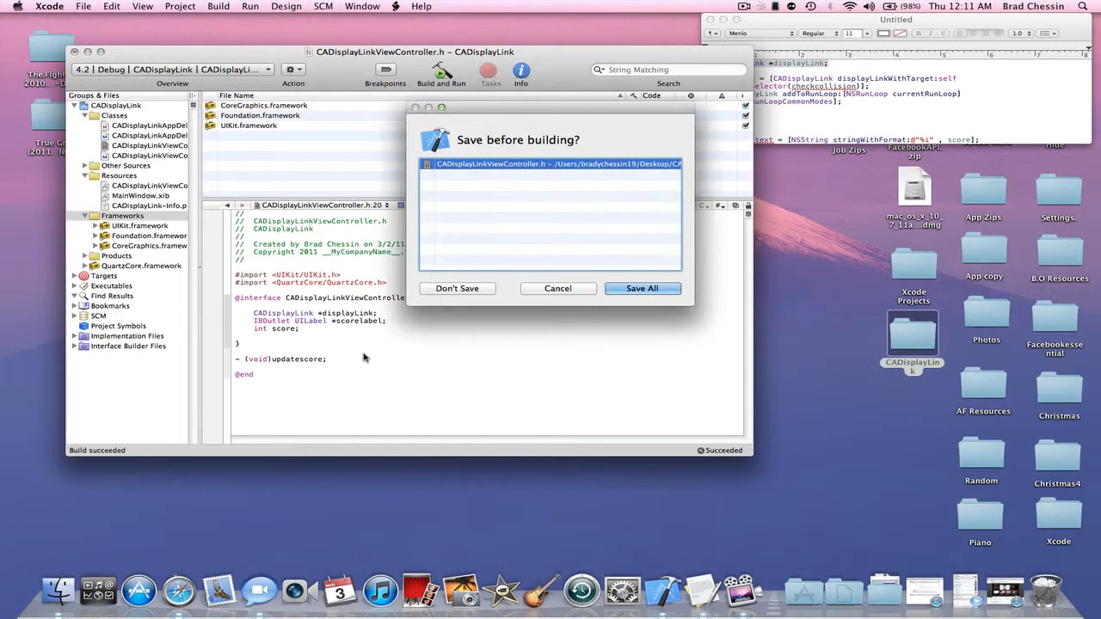
Save all changes so the build can proceed
click(641, 289)
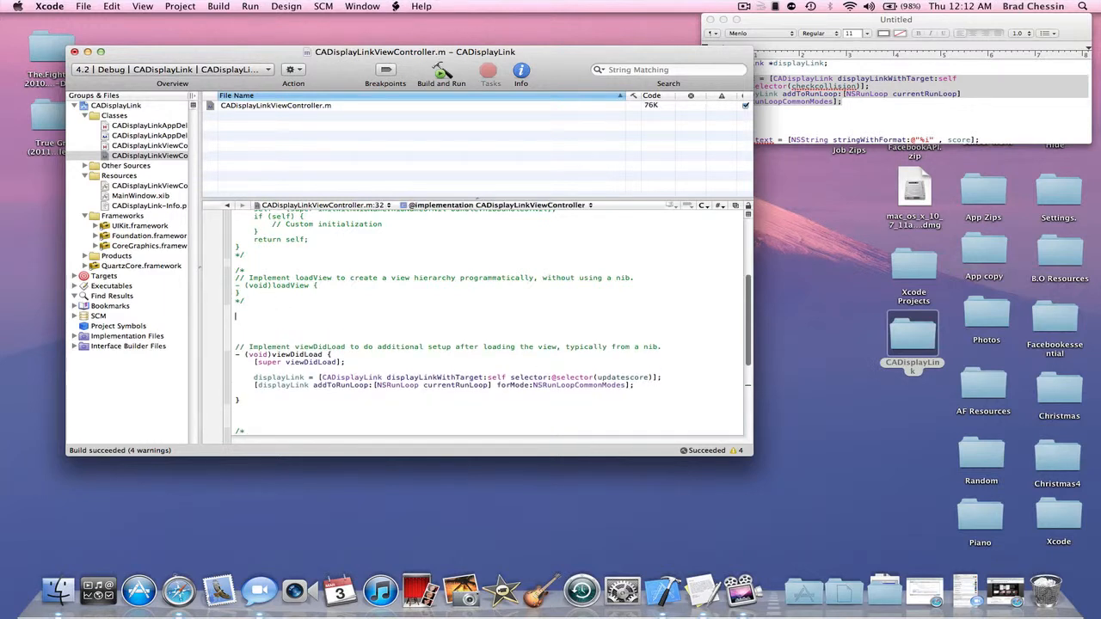
Write the - (void)updatescore method that increments score and sets scoreLabel.text with format @"%i"
text(- voi)
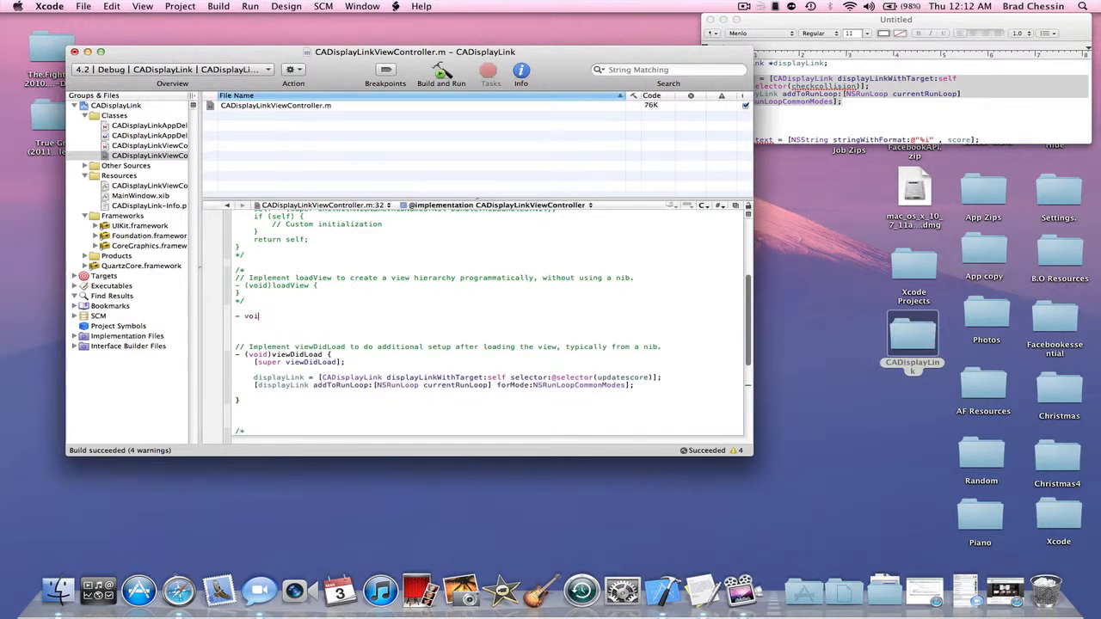
text((void)update)
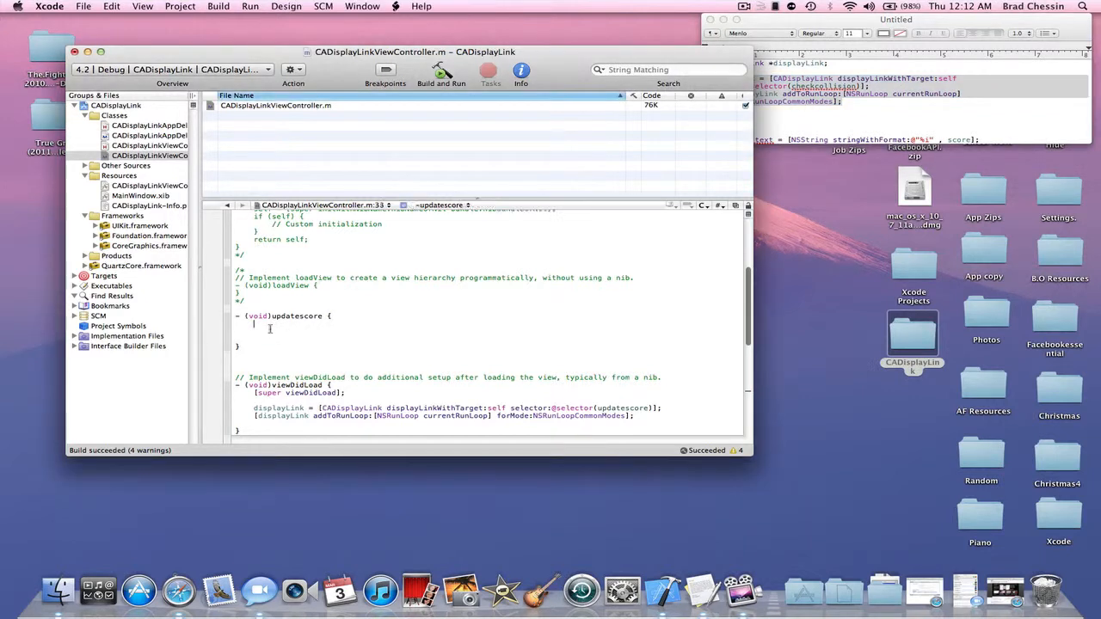
text(score +=1)
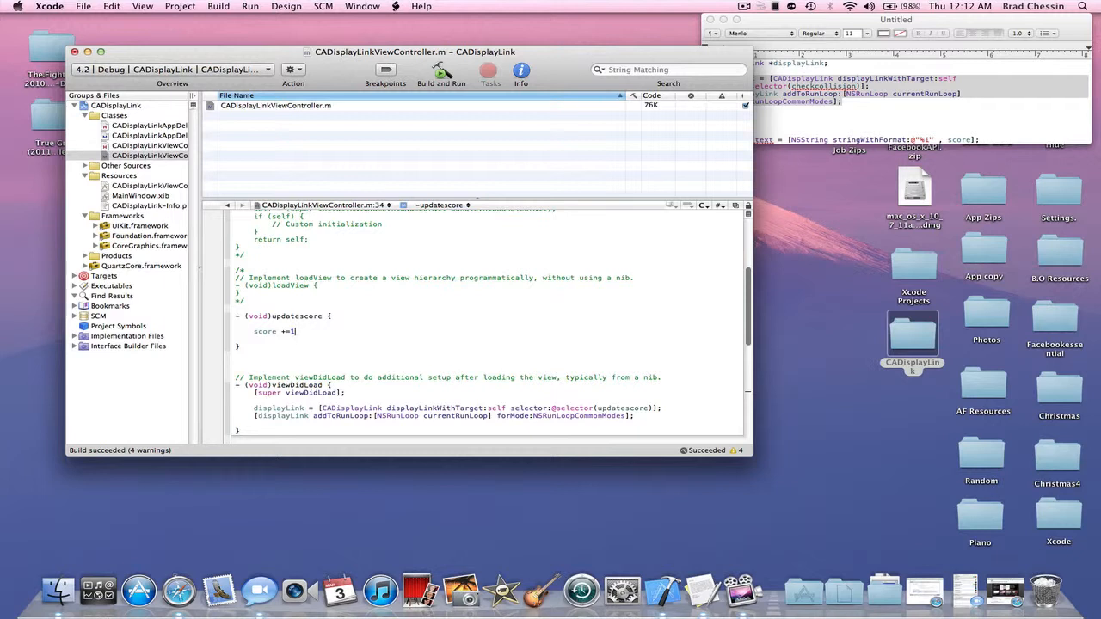
mouse_move(897, 164)
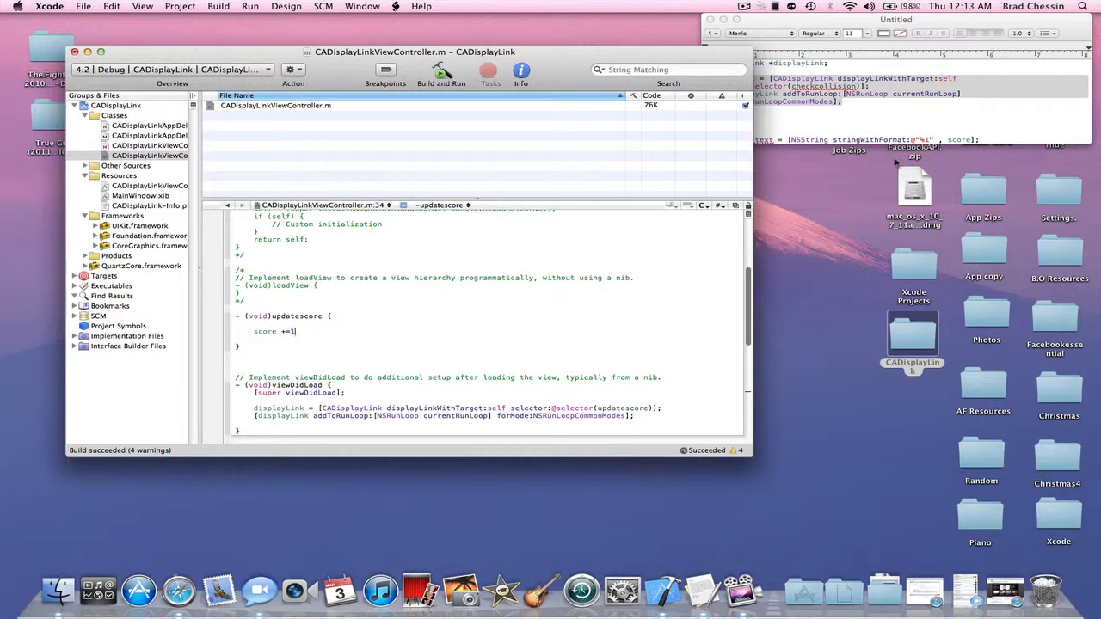
click(895, 86)
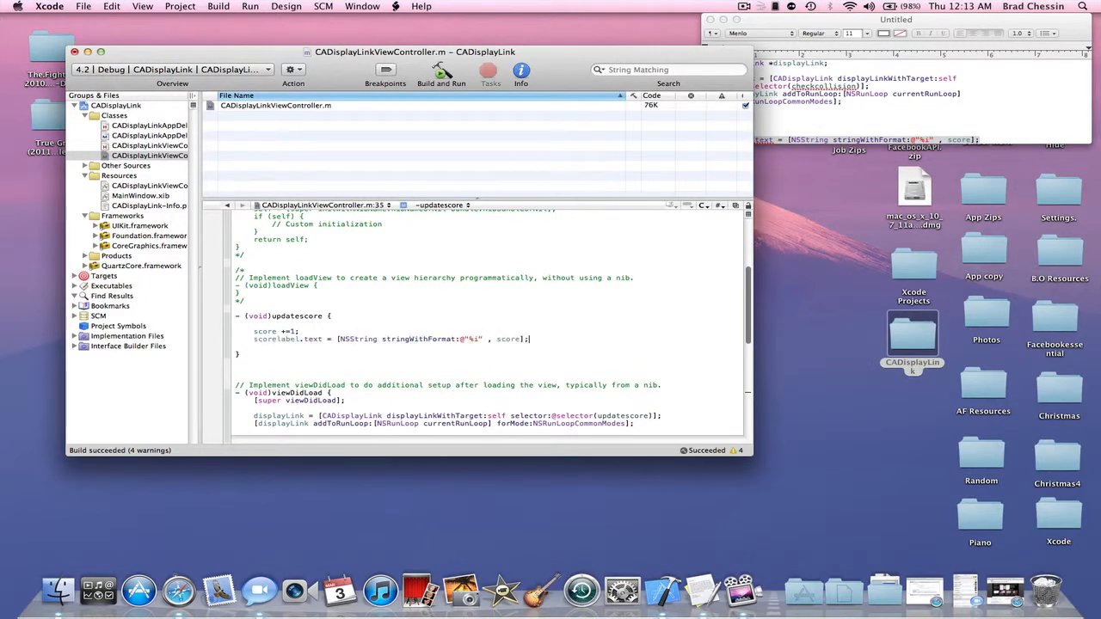
Get a successful build and bring up the view controller's xib
scroll(down, 3)
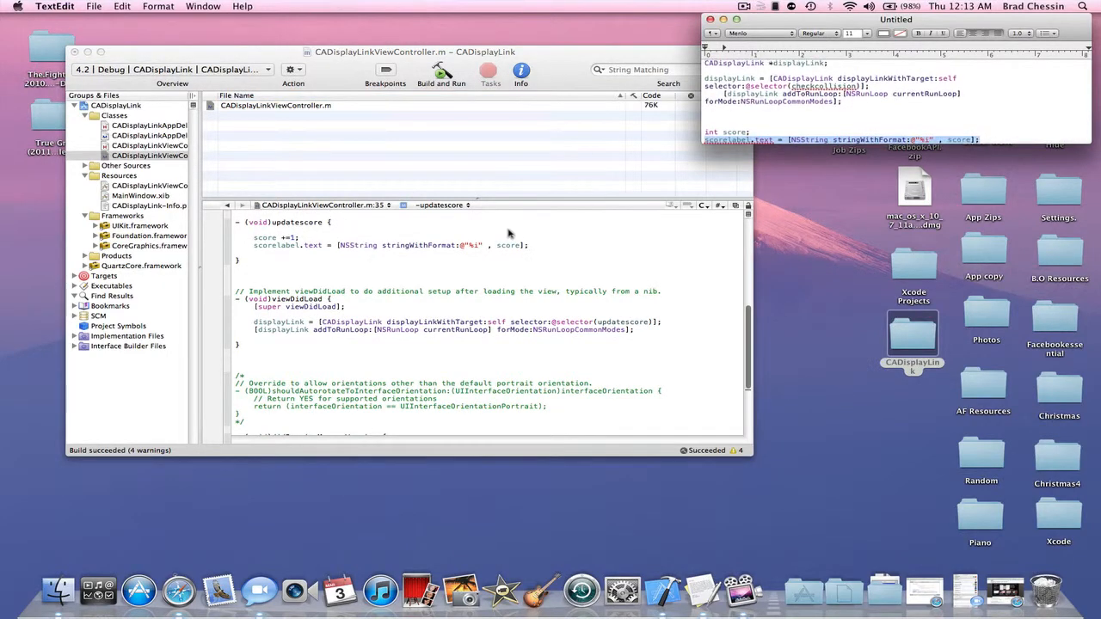
click(441, 72)
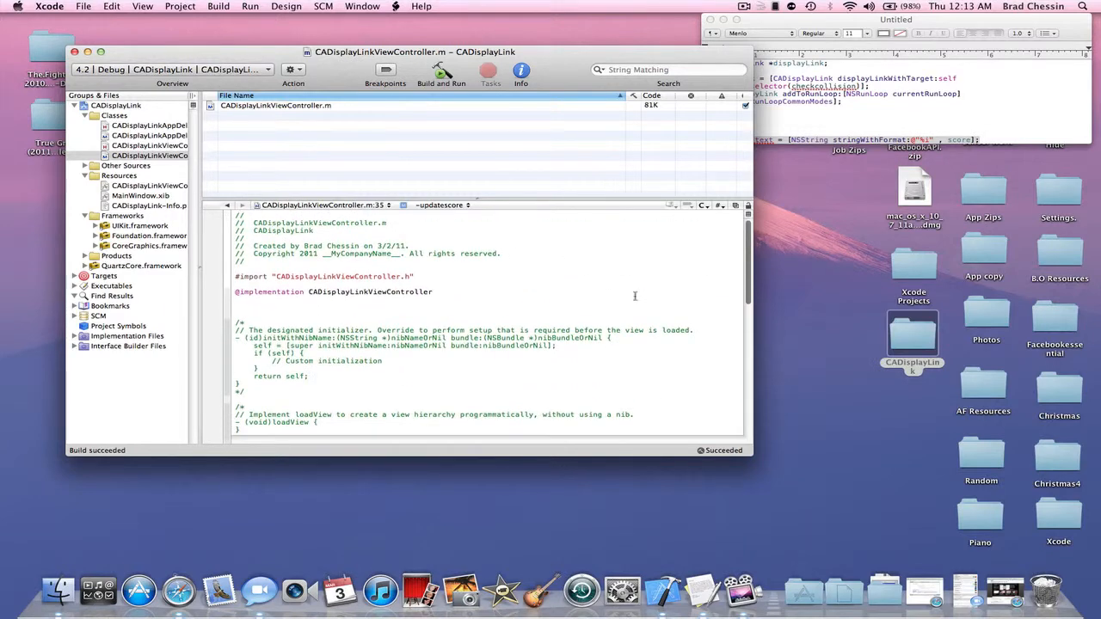
click(148, 185)
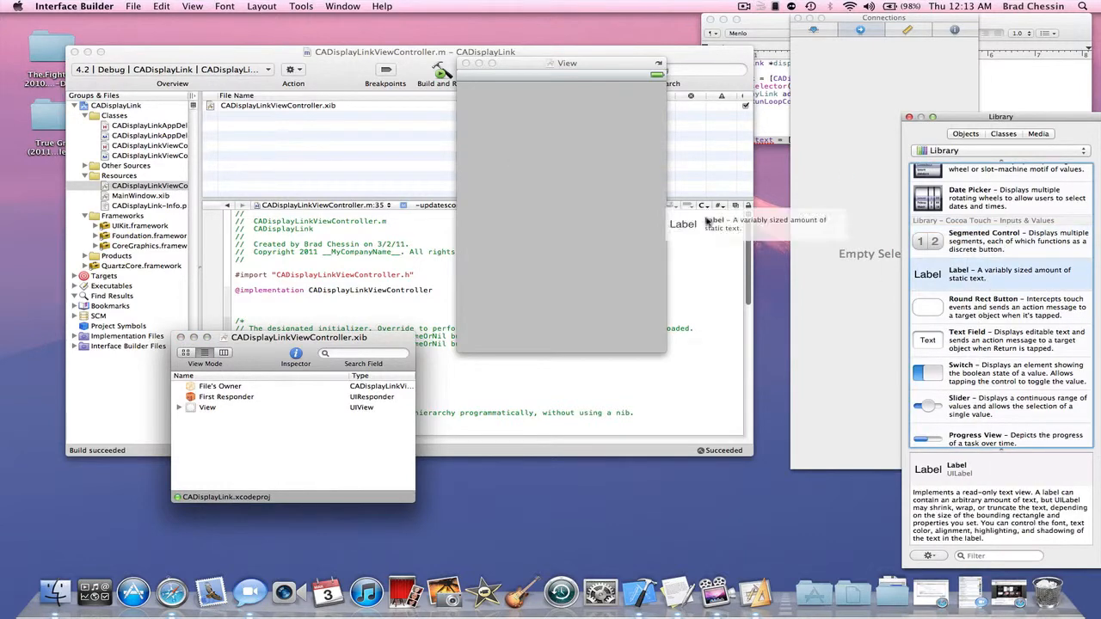
Place a Label on the view and connect it to File's Owner's scorelabel outlet
drag(927, 276, 523, 120)
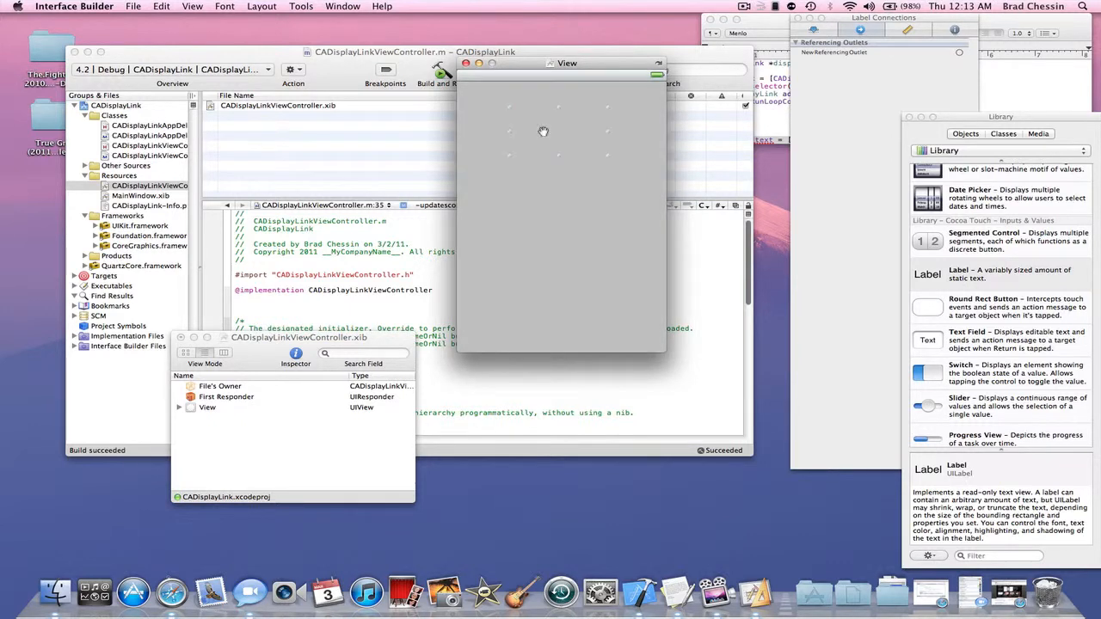
click(220, 385)
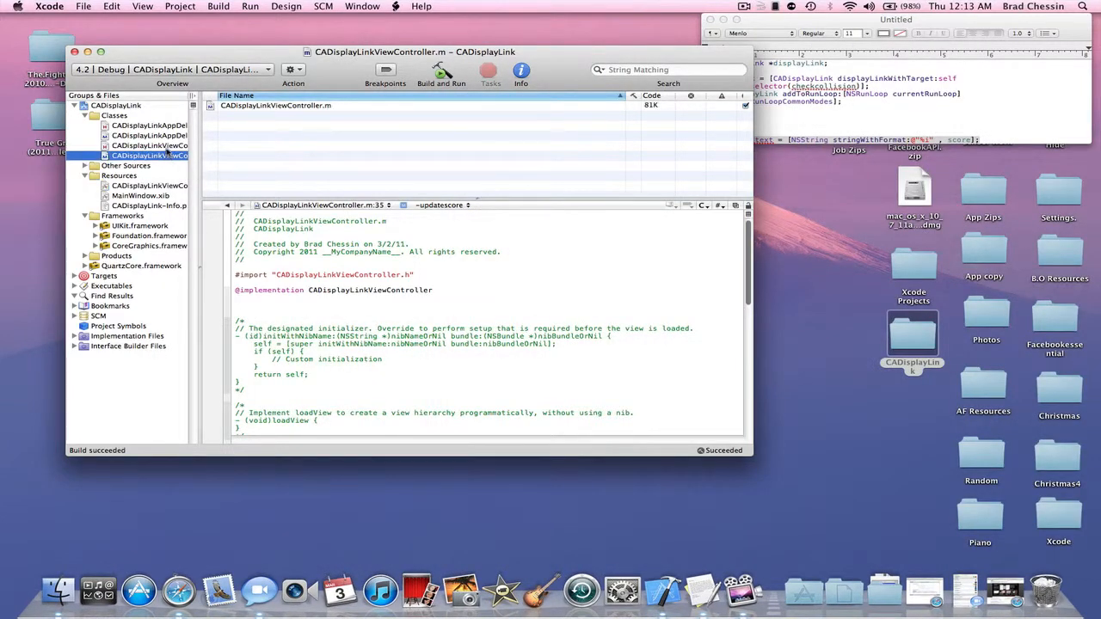
Review the .m file's updatescore and viewDidLoad code, ending on the header file
click(148, 145)
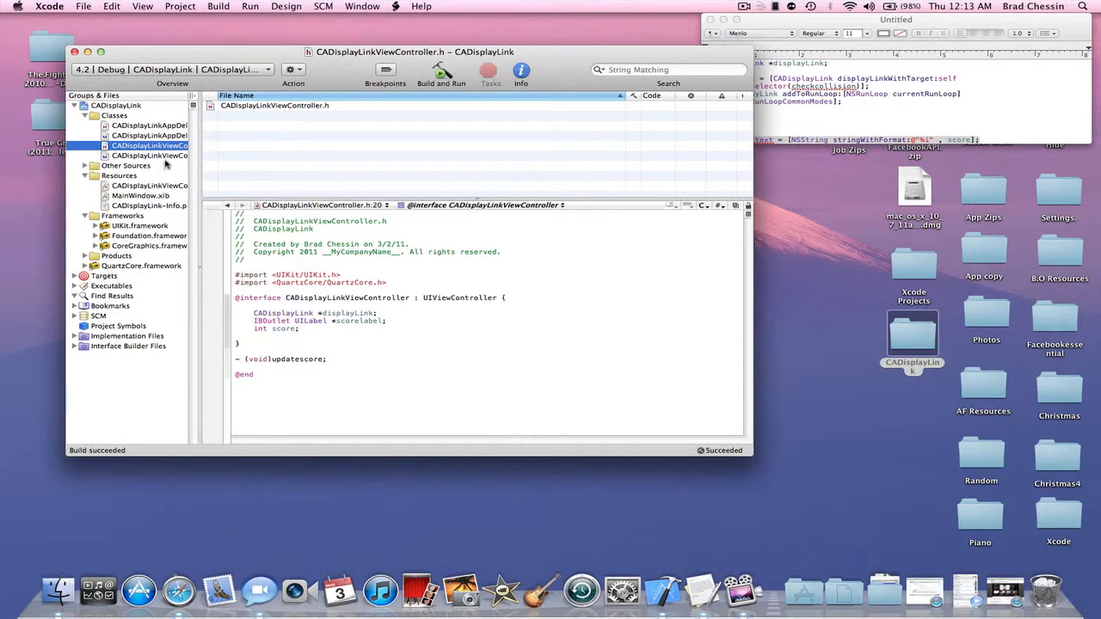
click(150, 155)
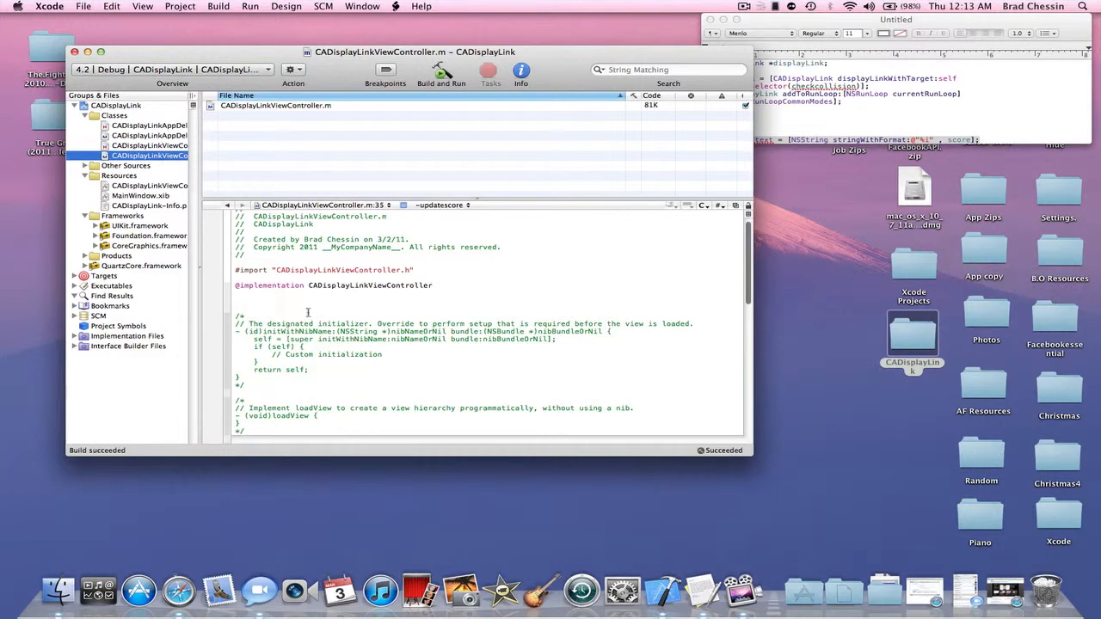
scroll(down, 3)
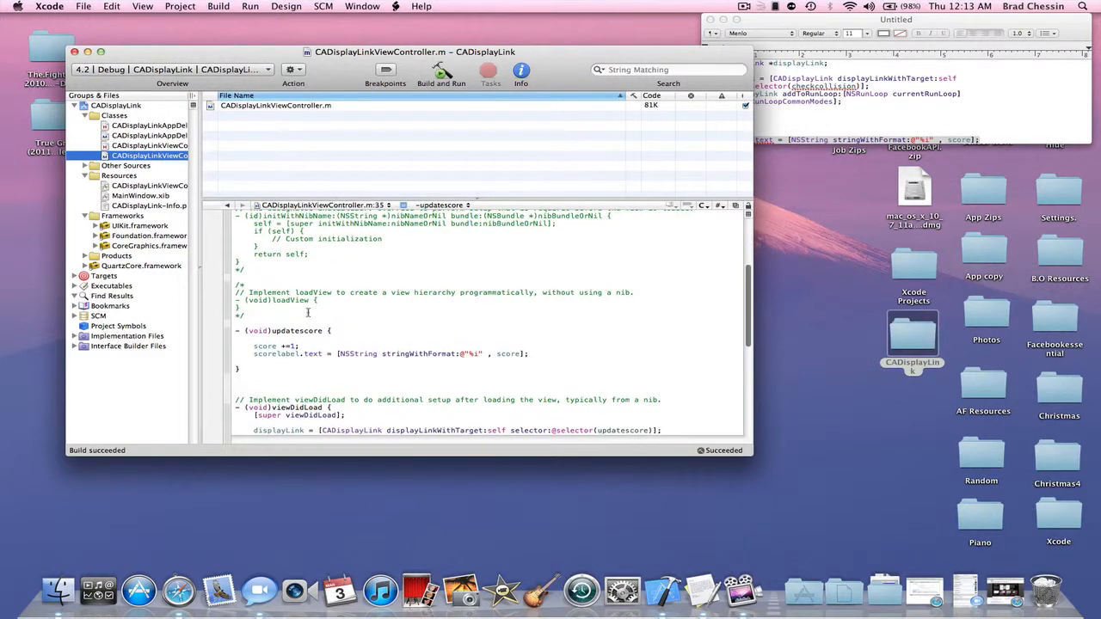
scroll(down, 3)
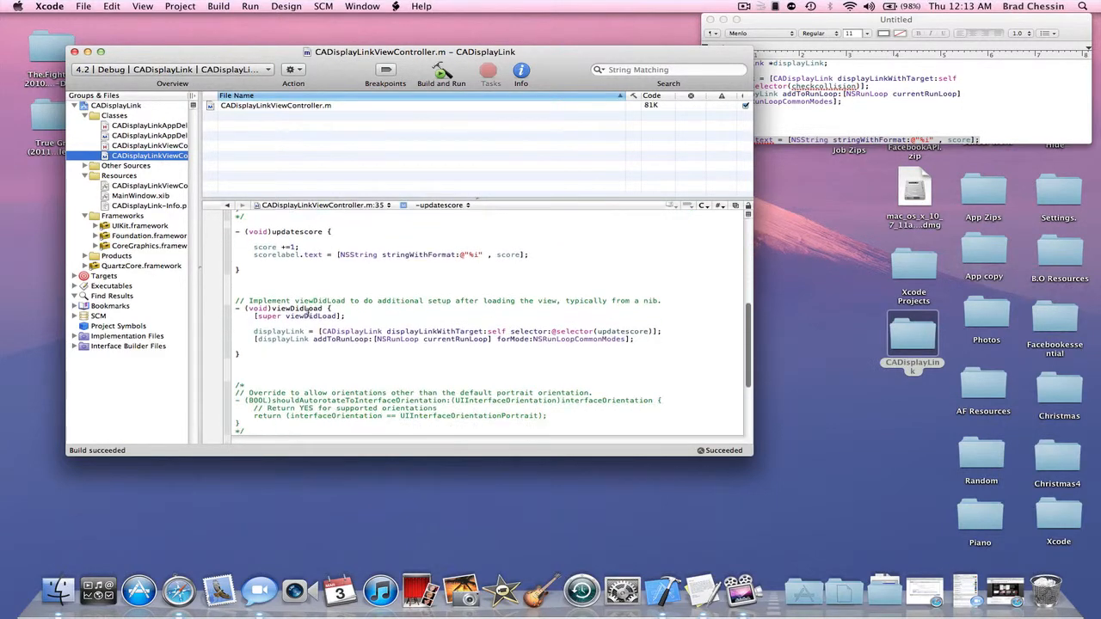
click(152, 145)
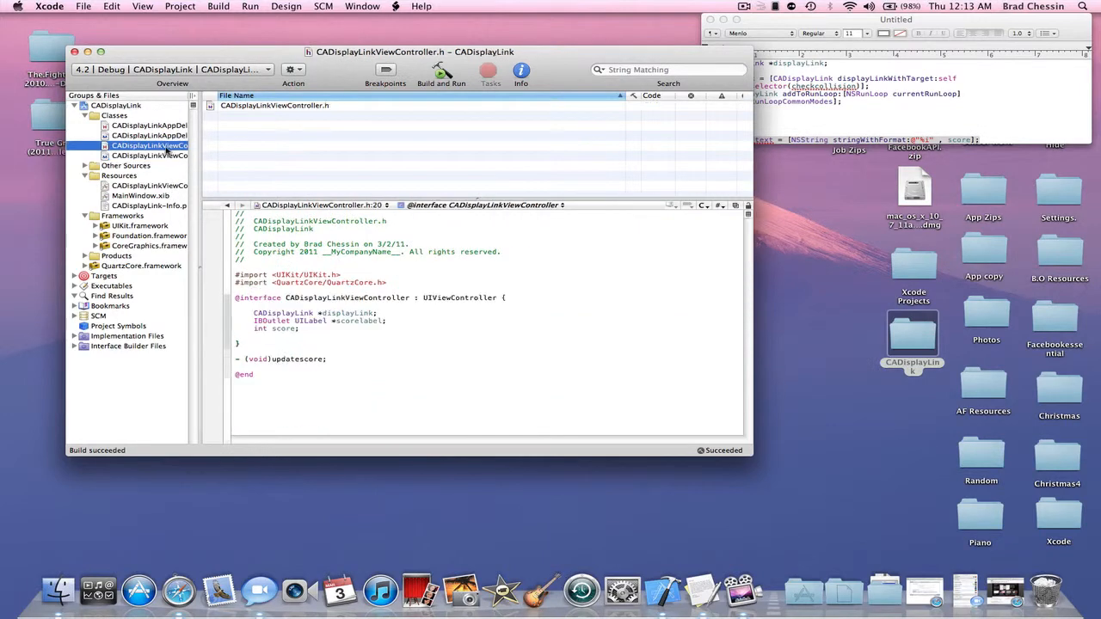
Switch the active target to the Simulator and build and run the app
click(172, 68)
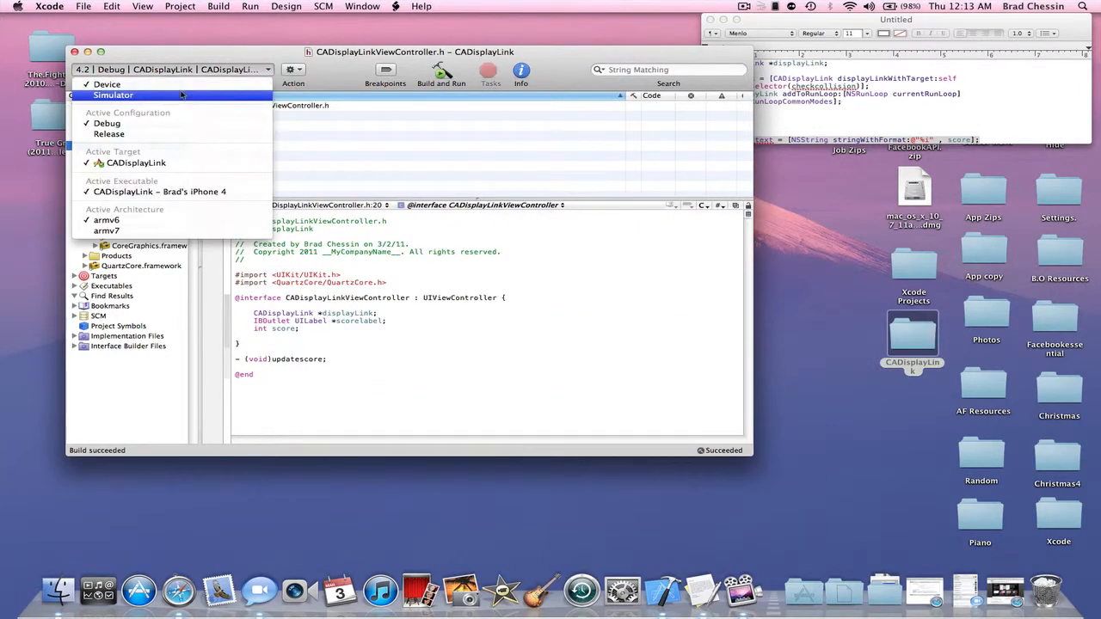
click(114, 95)
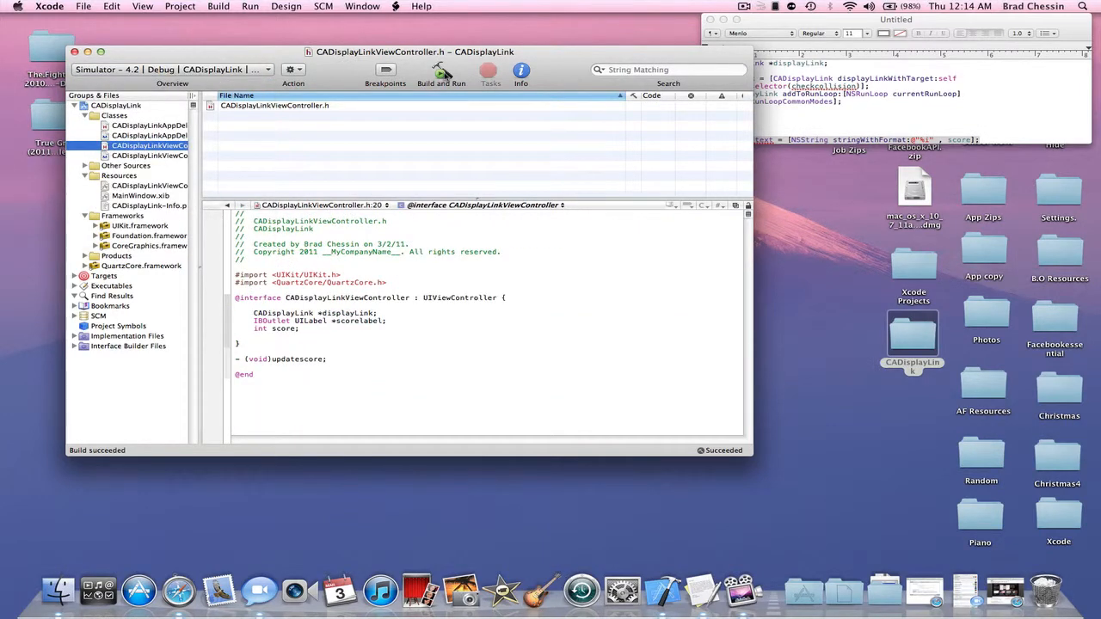
click(441, 70)
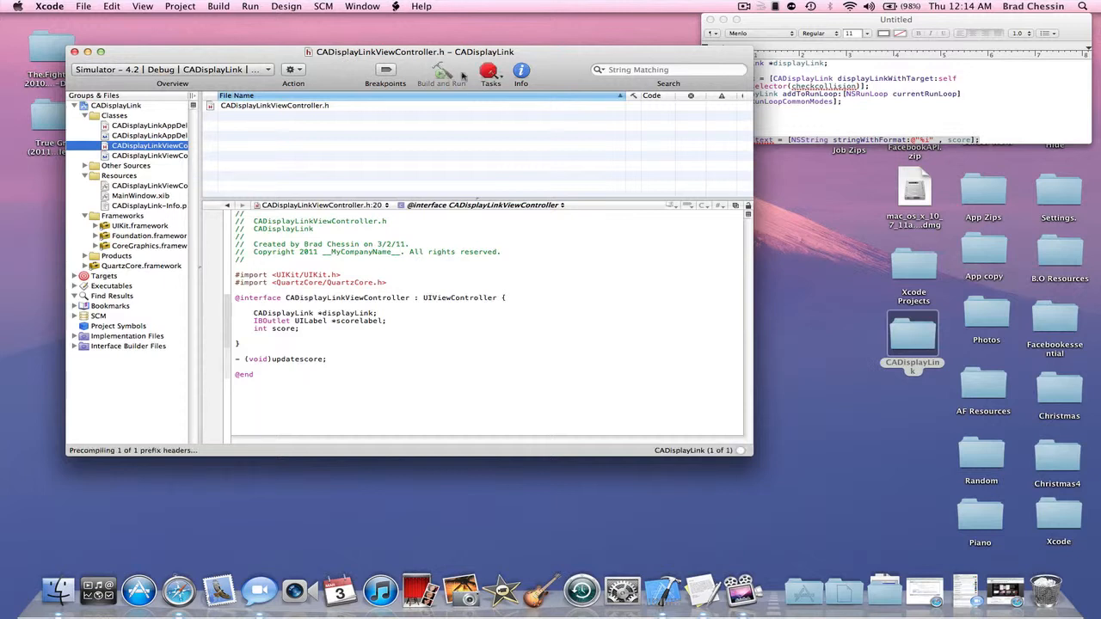
click(441, 72)
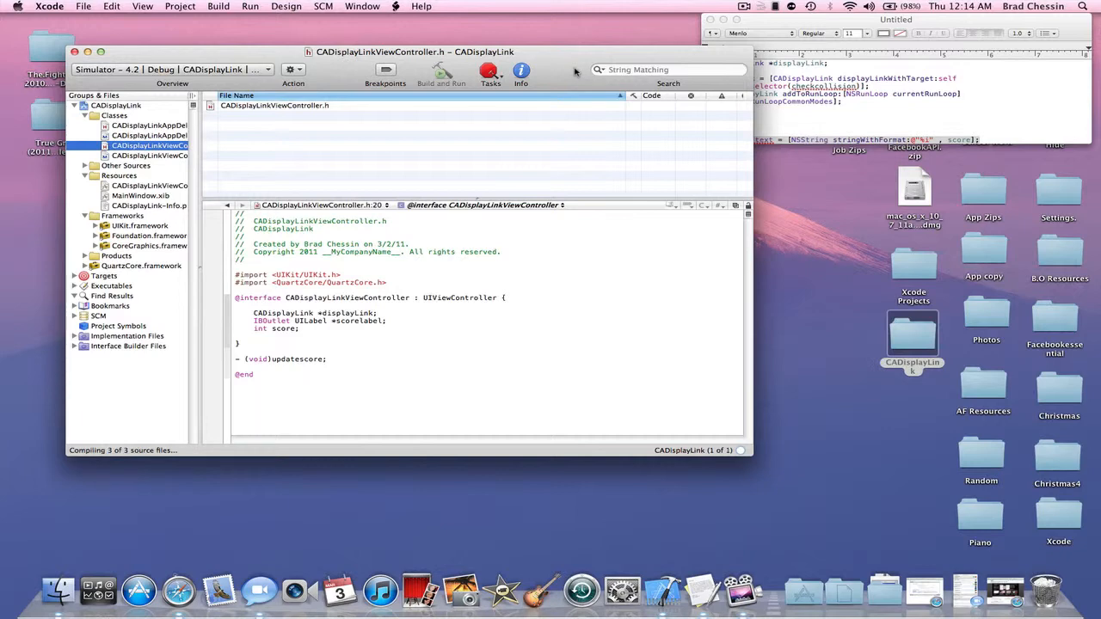
click(440, 72)
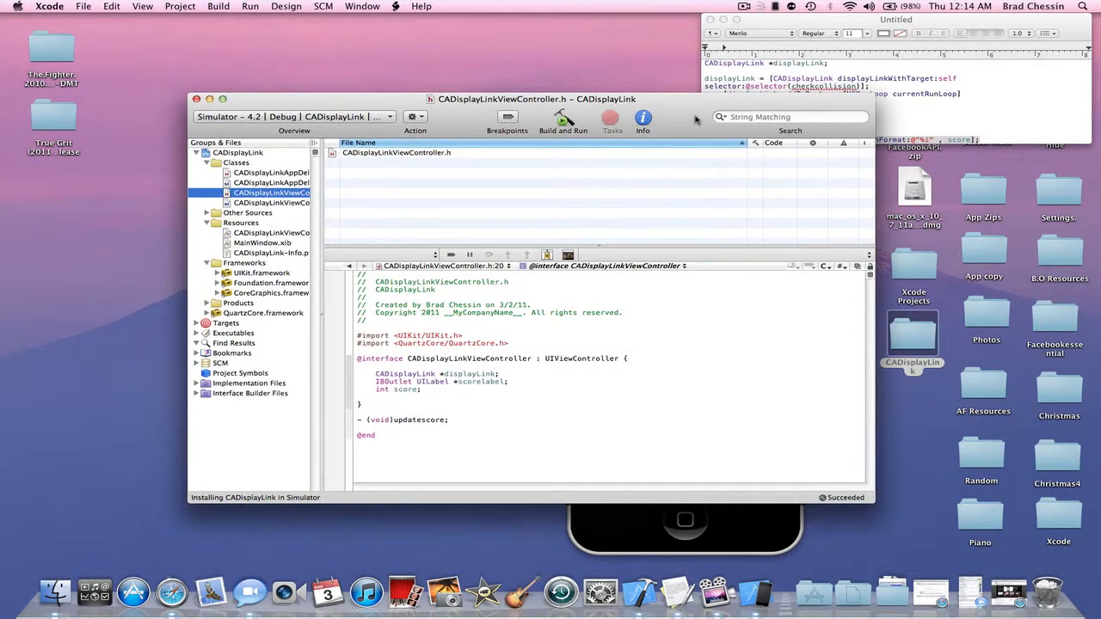
Move Xcode aside and bring the iOS Simulator forward showing the counting score
drag(502, 98, 391, 38)
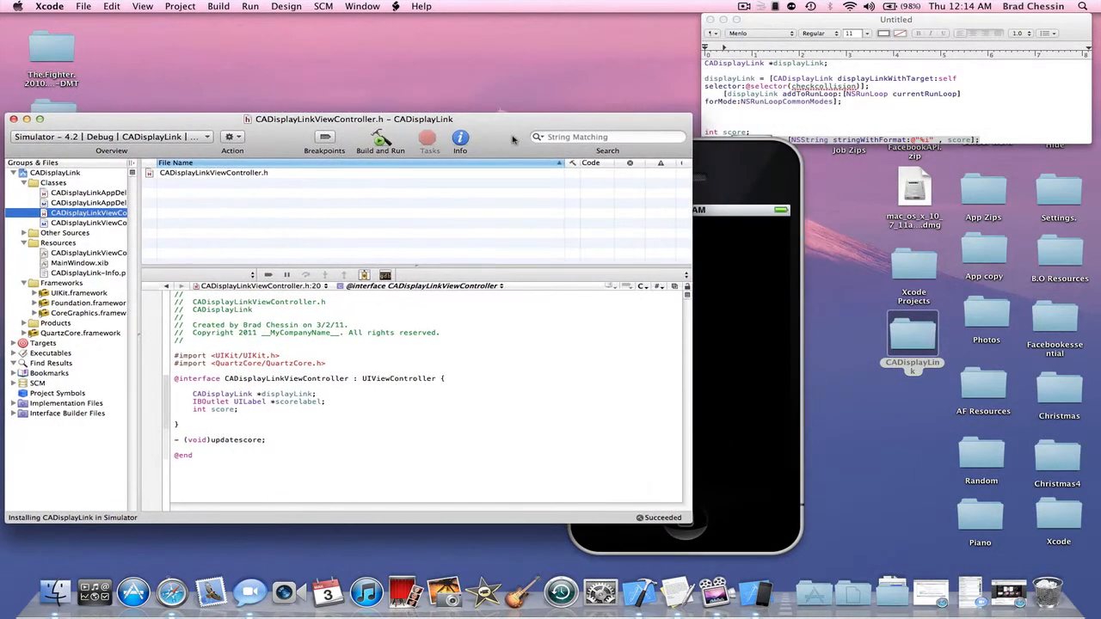
click(380, 141)
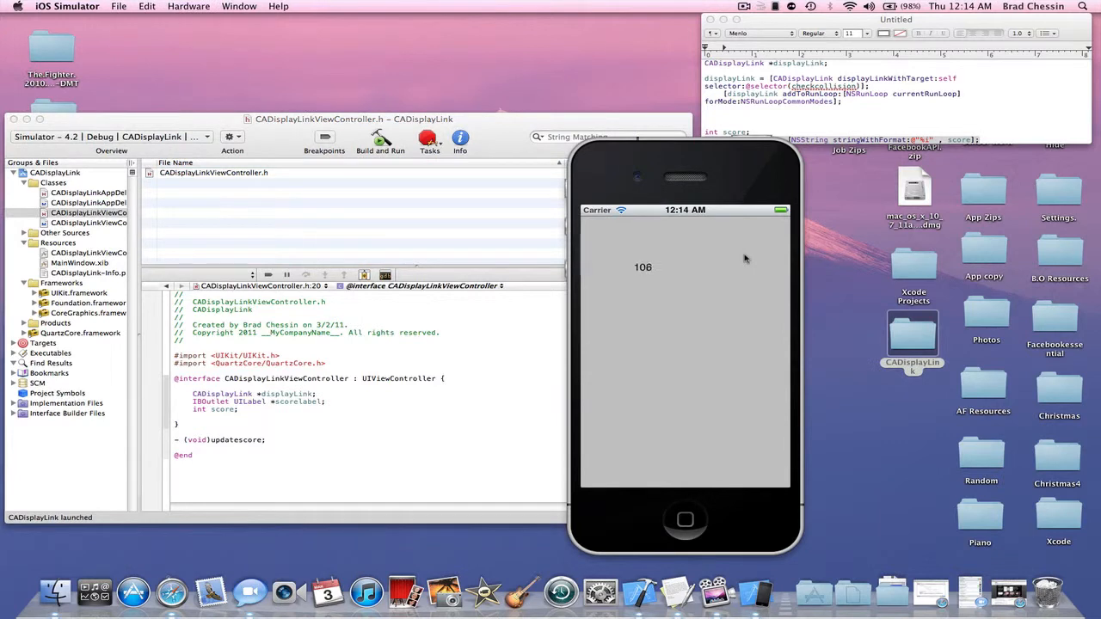